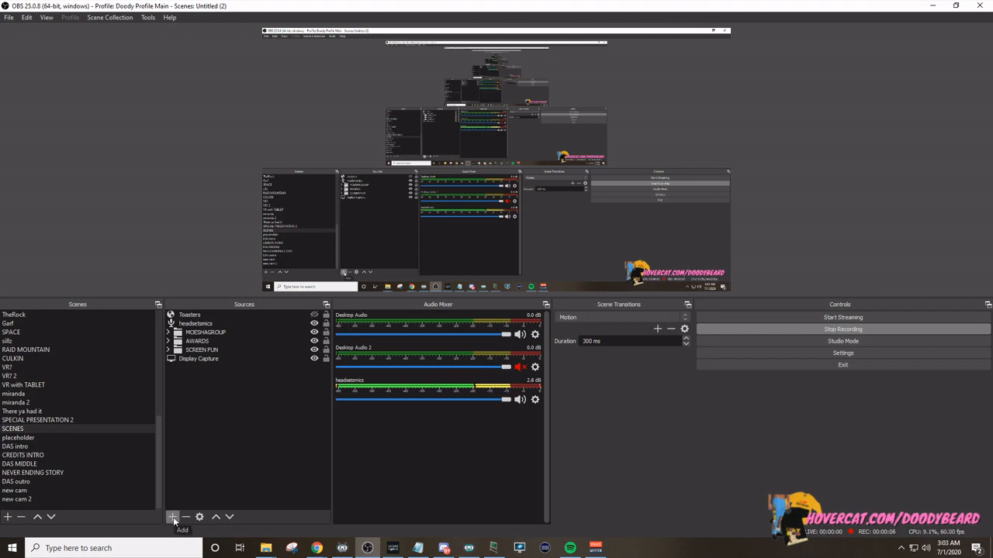
# Step: Add a new Media Source and name it Patricia
pyautogui.click(172, 516)
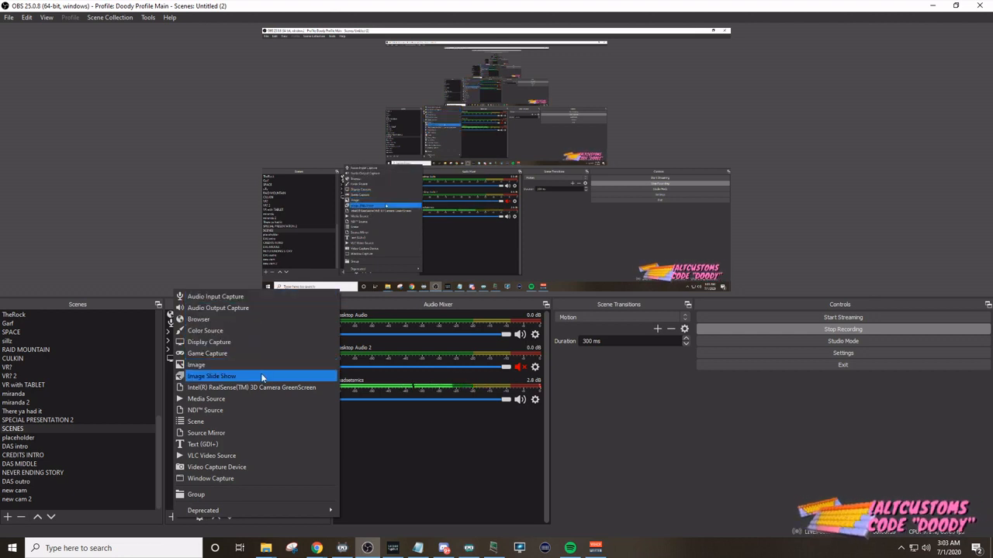
pyautogui.moveTo(288, 467)
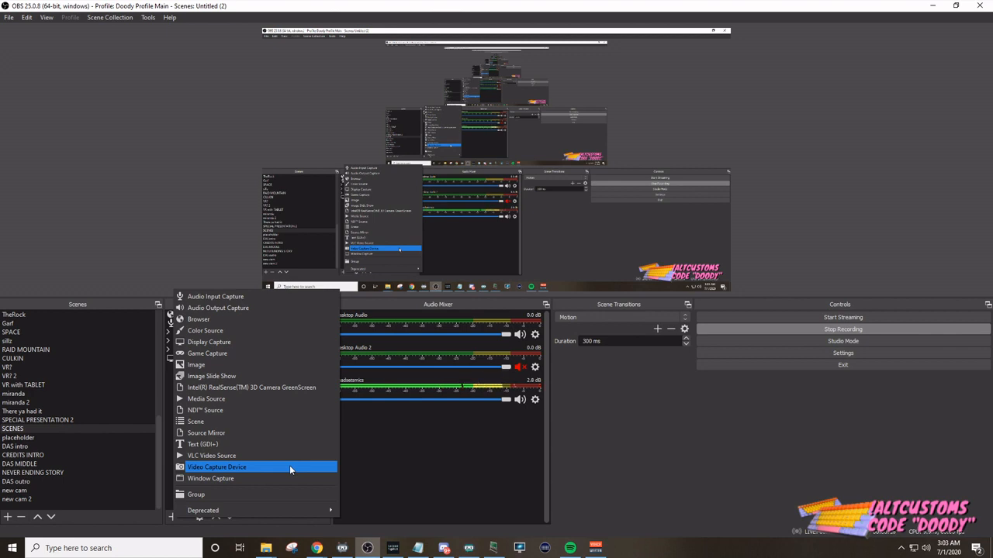
pyautogui.moveTo(254, 398)
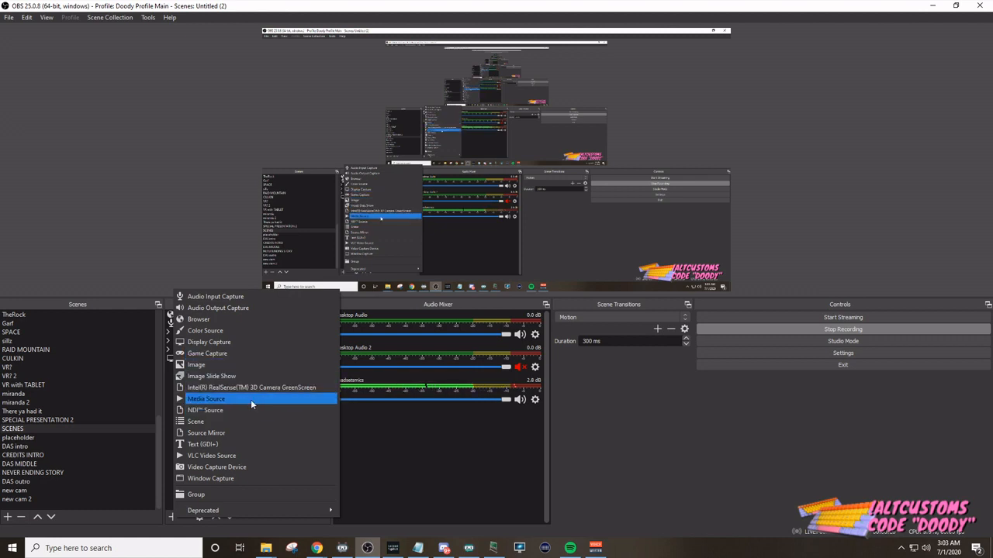
pyautogui.click(206, 398)
pyautogui.write('Patricia')
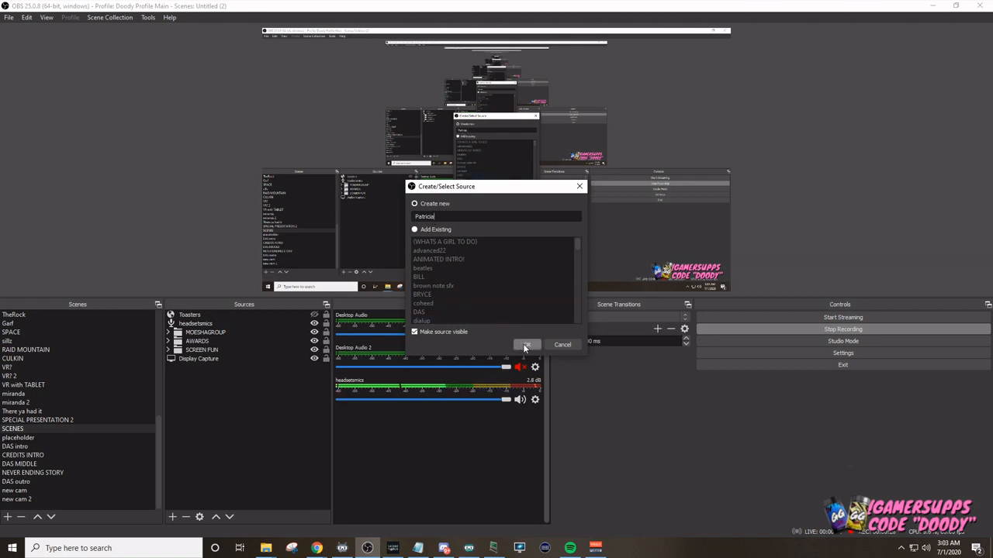
# Step: Create Patricia and set its local file to patricia.mp4 in Properties
pyautogui.click(527, 344)
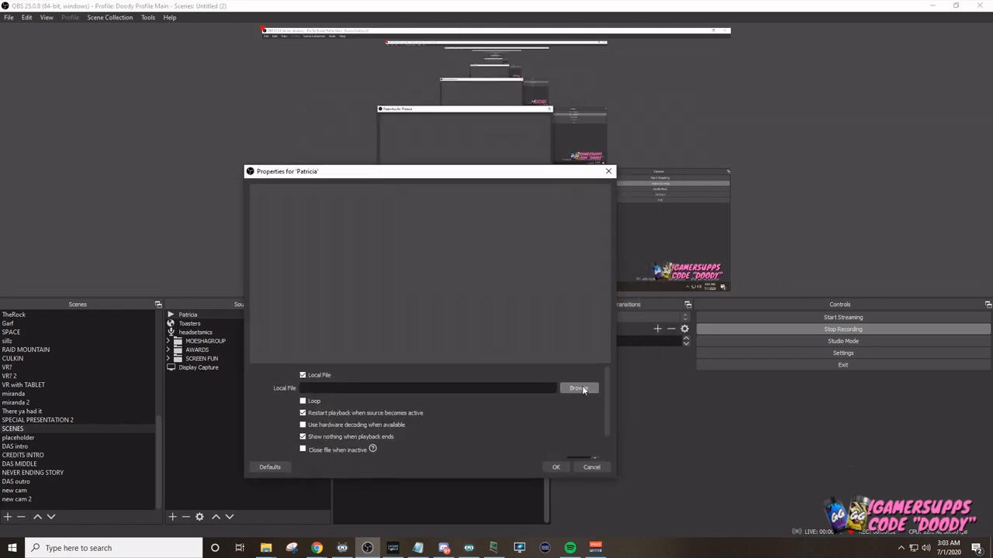
pyautogui.click(578, 388)
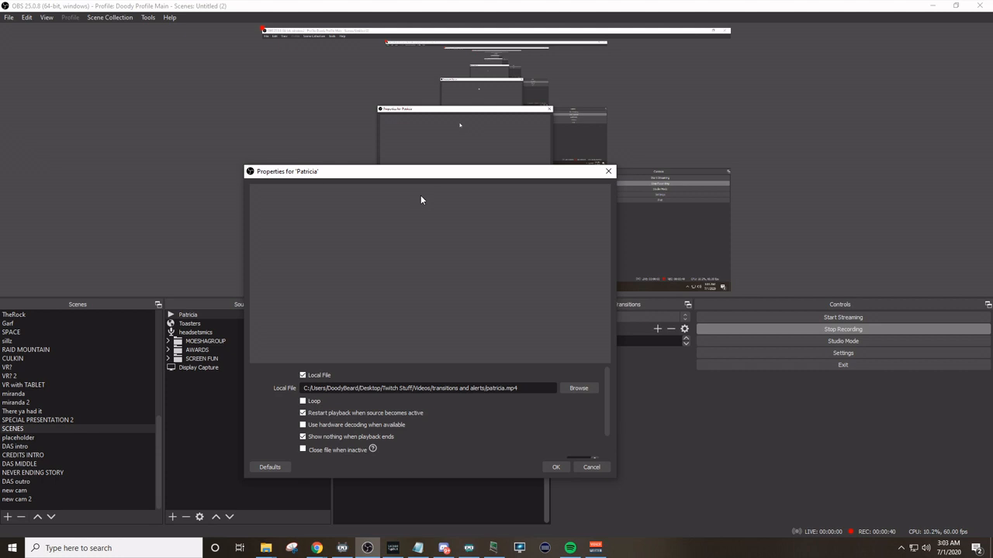
pyautogui.moveTo(431, 171); pyautogui.dragTo(254, 81)
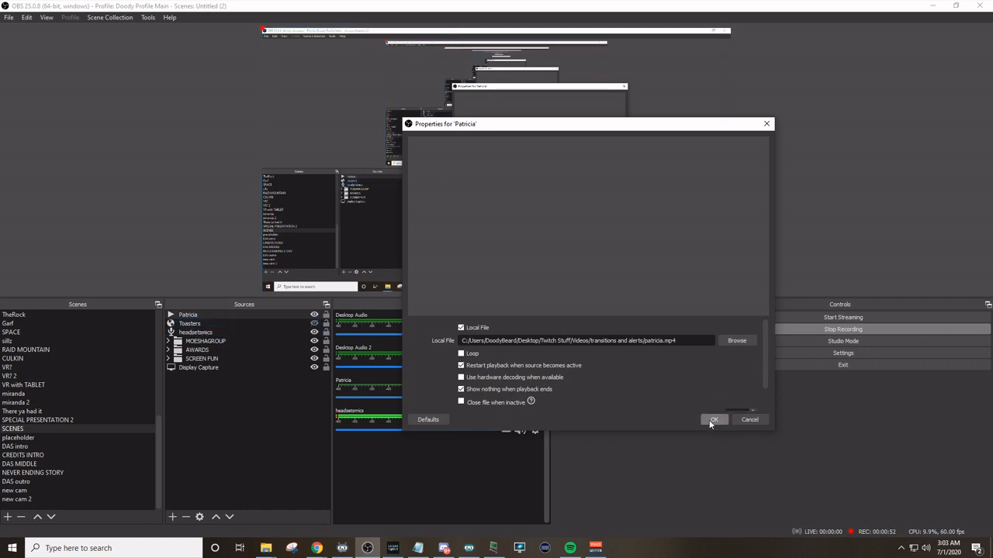
pyautogui.click(713, 419)
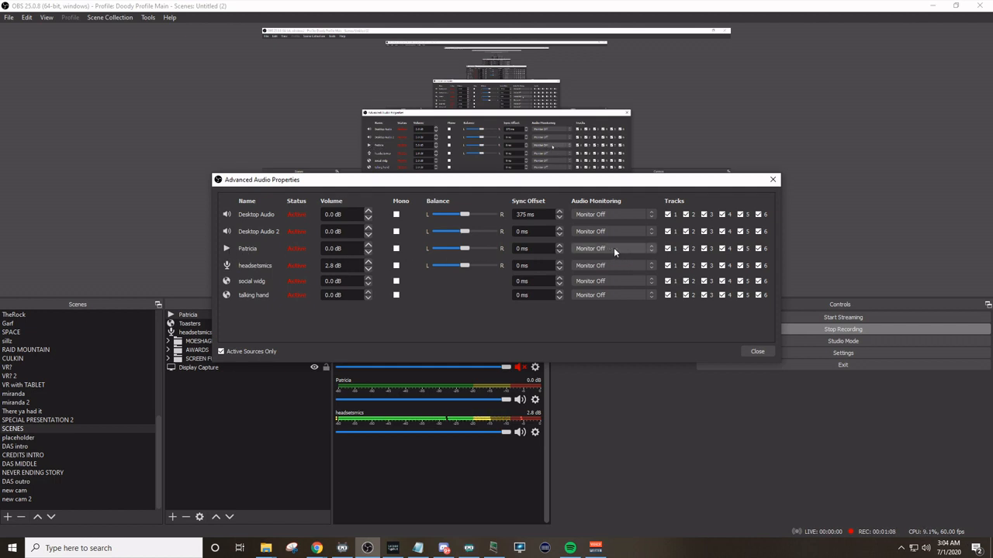
# Step: Set Patricia's Audio Monitoring to Monitor Only (mute output) and close Advanced Audio Properties
pyautogui.click(612, 248)
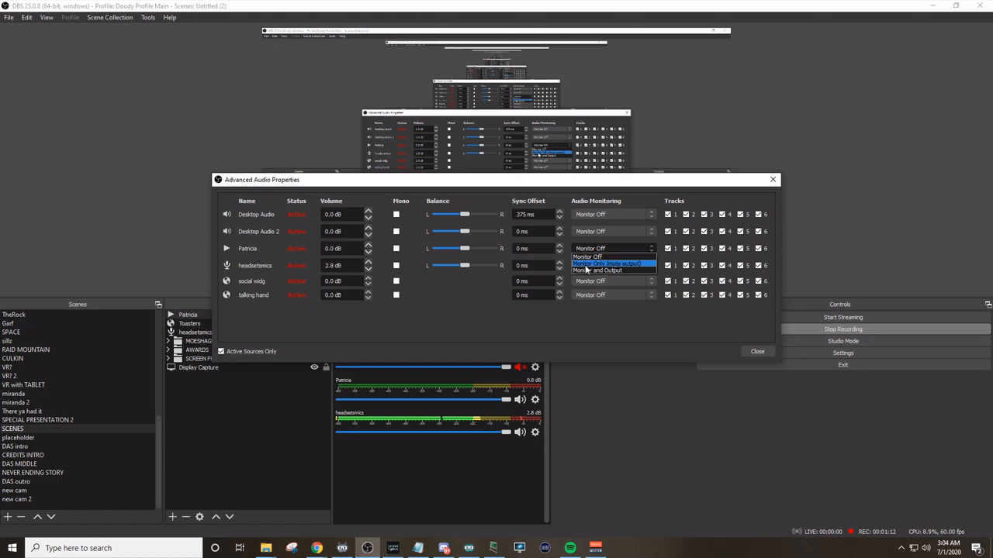
pyautogui.click(597, 264)
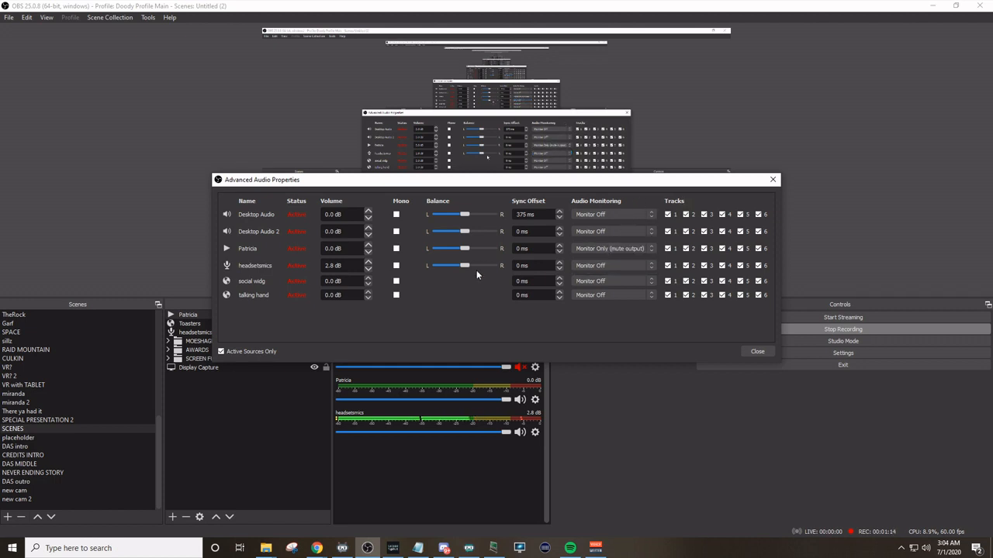
pyautogui.click(757, 351)
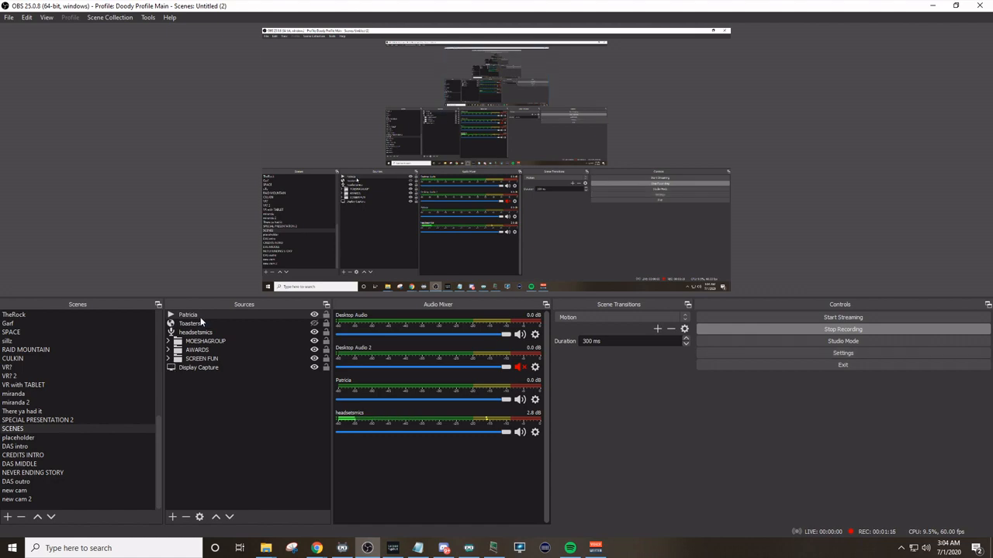
# Step: Hide Patricia and group it into a new group named Patriciagroup
pyautogui.doubleClick(188, 315)
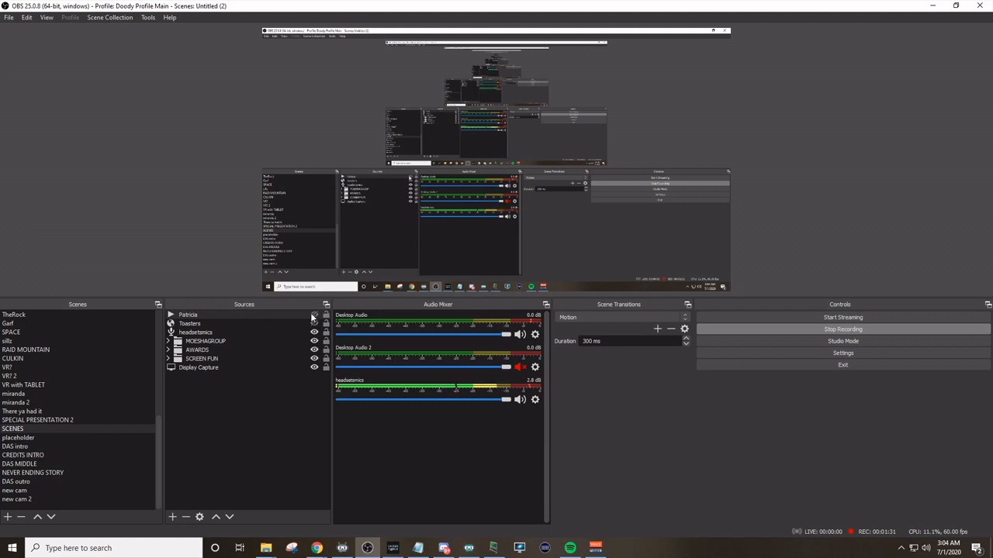
pyautogui.click(190, 324)
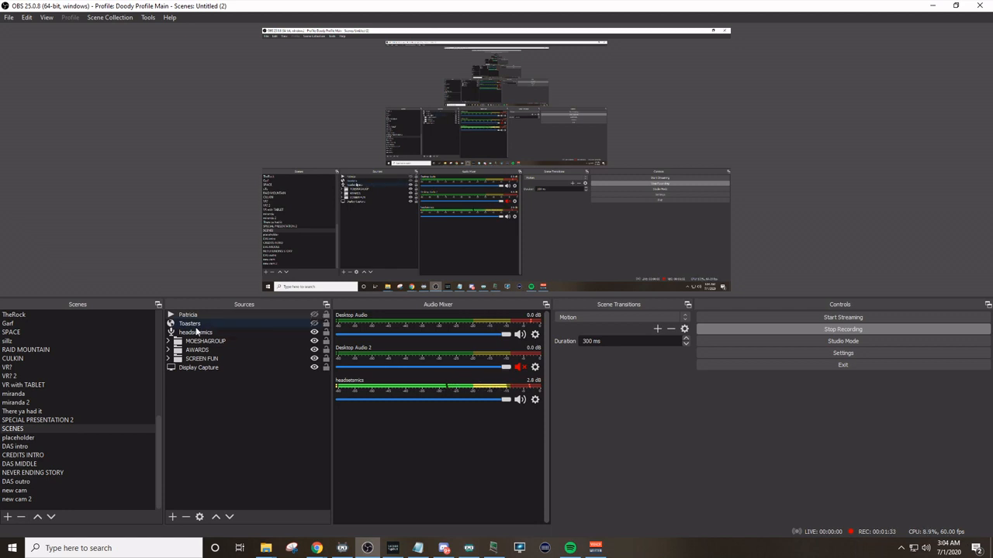
pyautogui.click(195, 332)
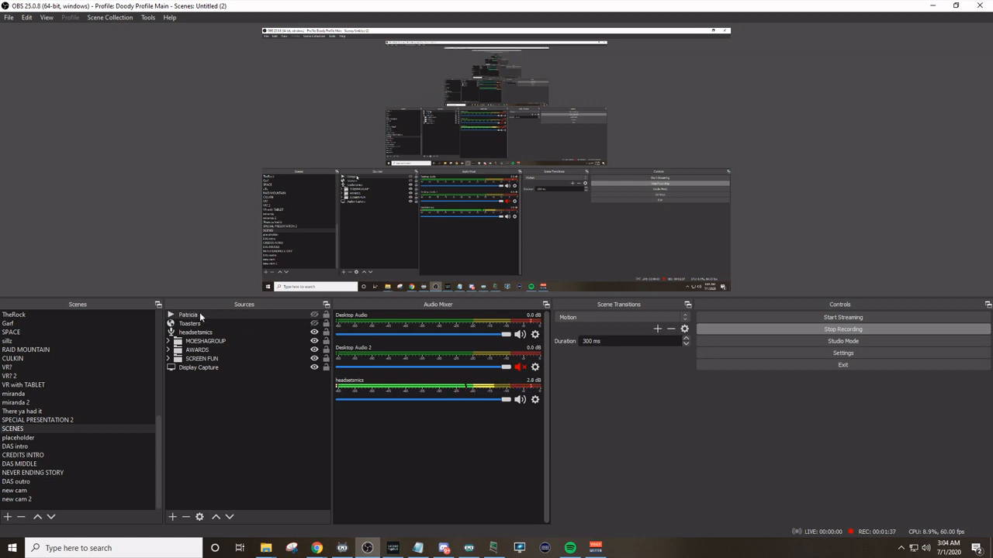
pyautogui.rightClick(189, 314)
pyautogui.write('Patriciagroup')
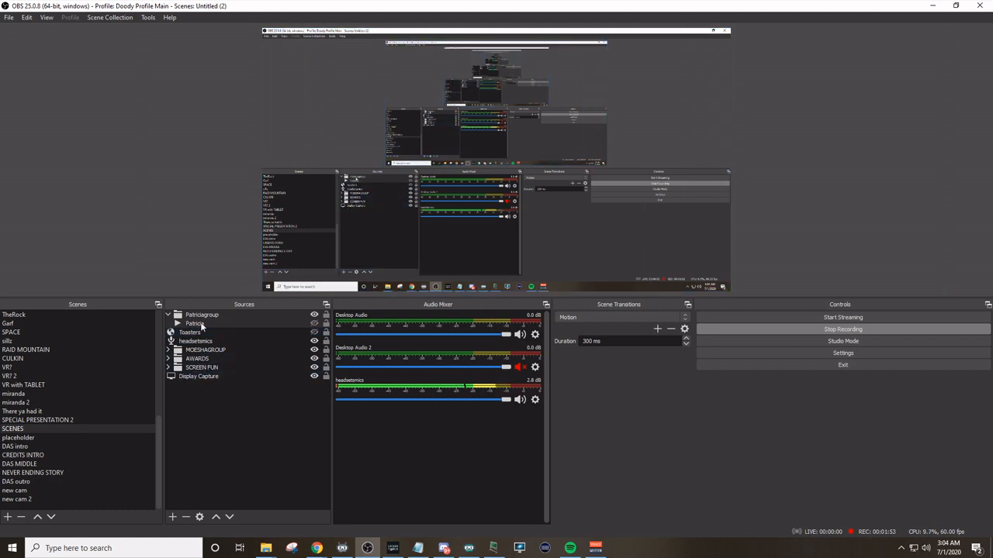
# Step: Expand the SCREEN FUN group and switch to the new cam 2 scene
pyautogui.click(197, 358)
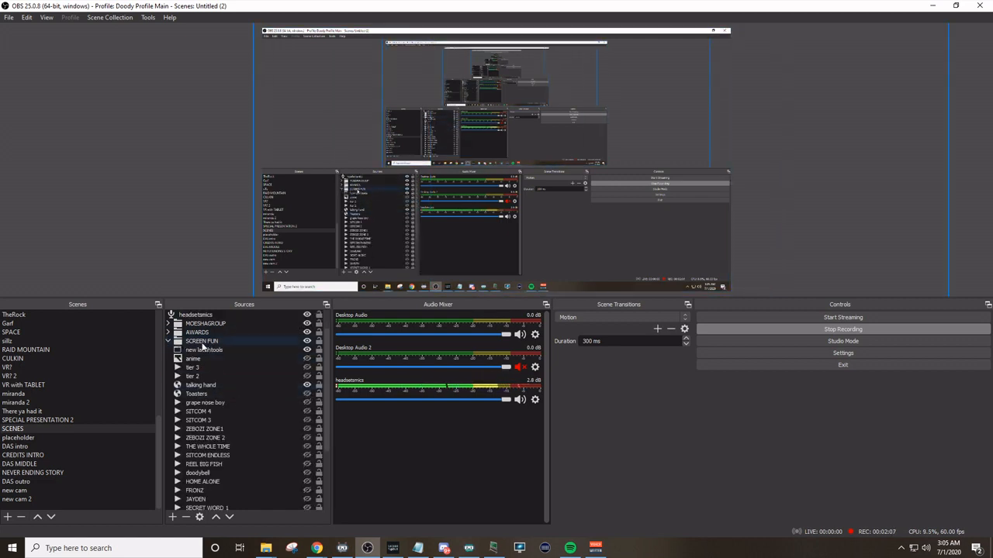
pyautogui.click(204, 350)
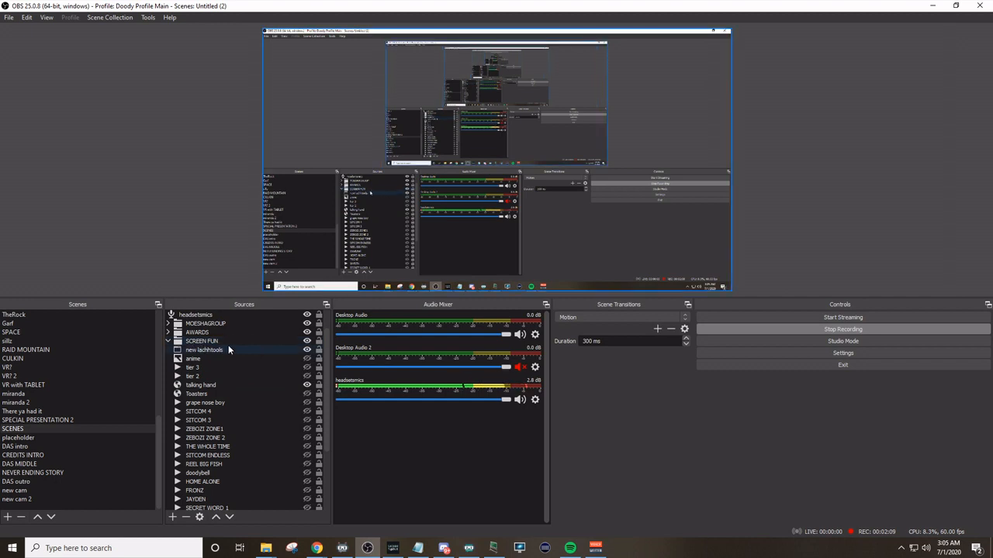
pyautogui.click(196, 393)
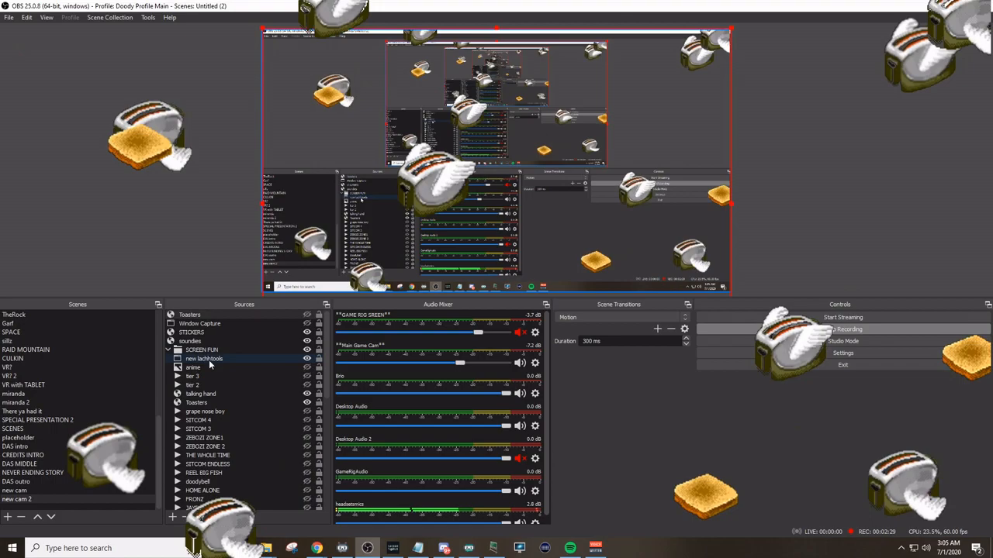
pyautogui.click(842, 329)
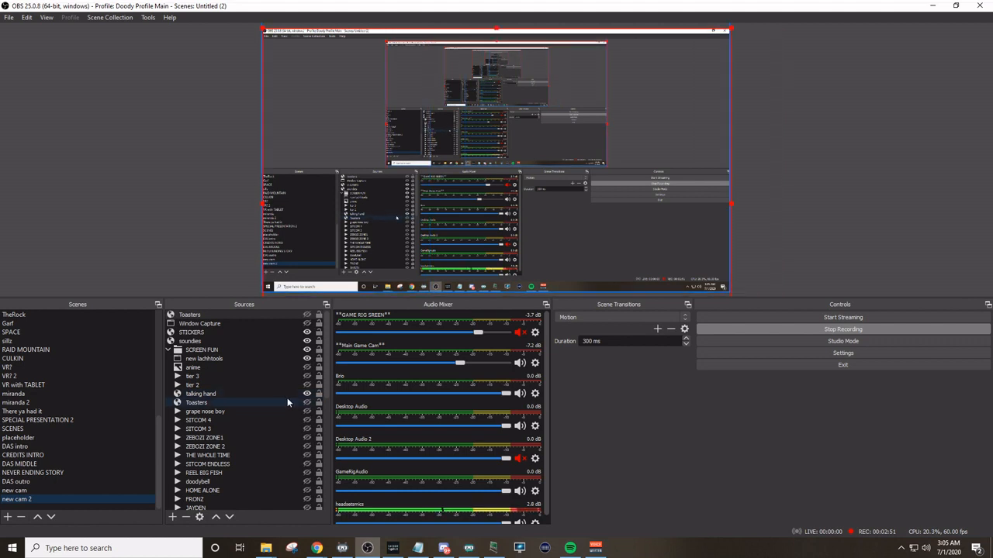
pyautogui.click(168, 349)
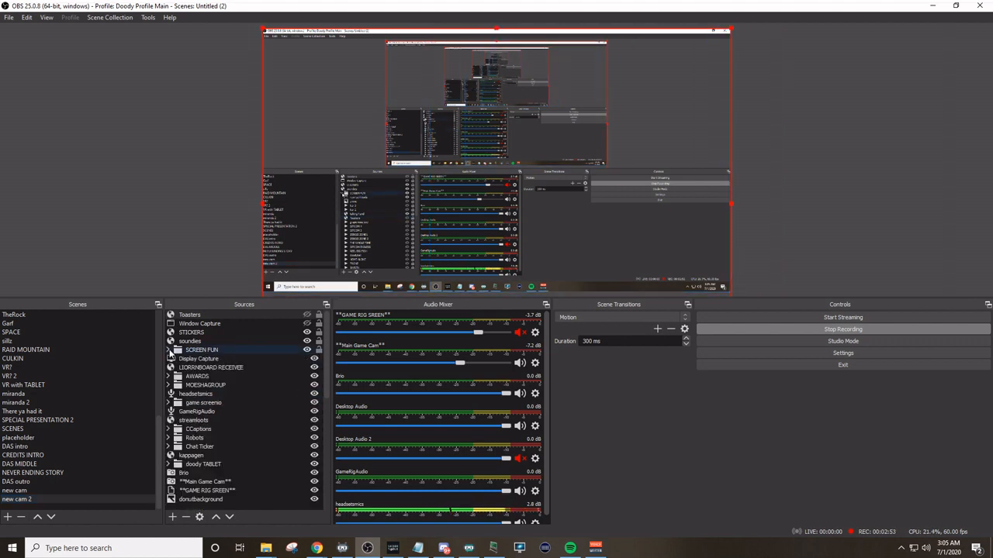
pyautogui.click(13, 429)
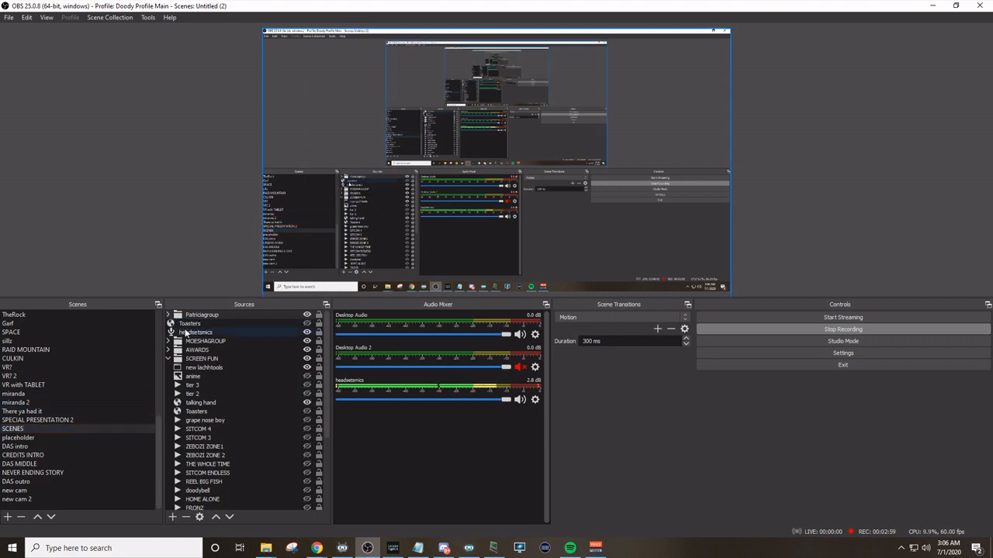
pyautogui.click(191, 323)
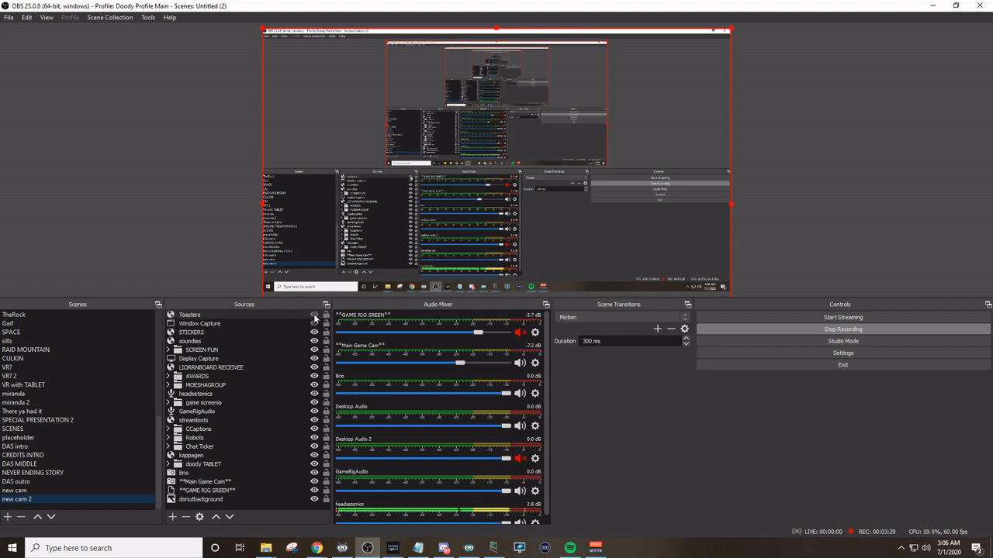
pyautogui.moveTo(309, 318)
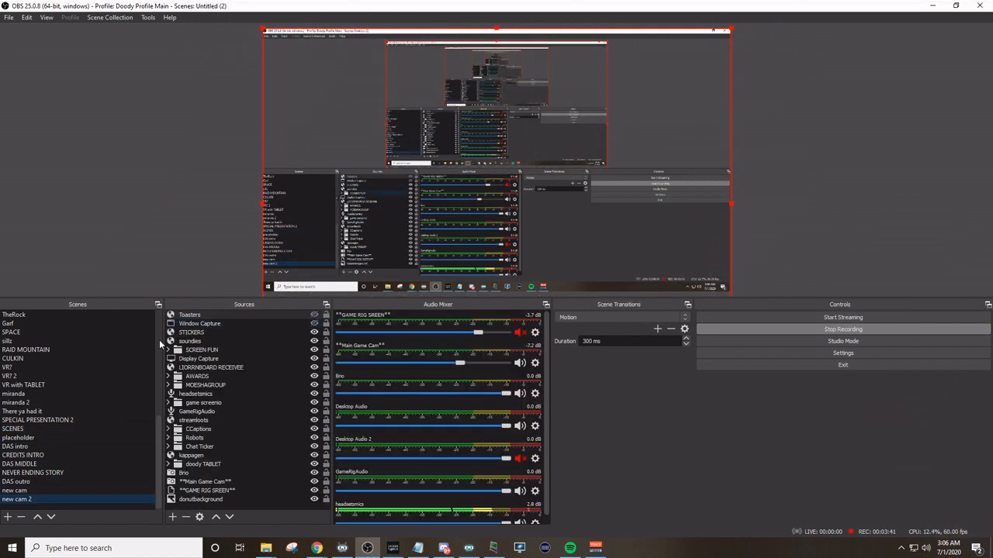
pyautogui.click(202, 349)
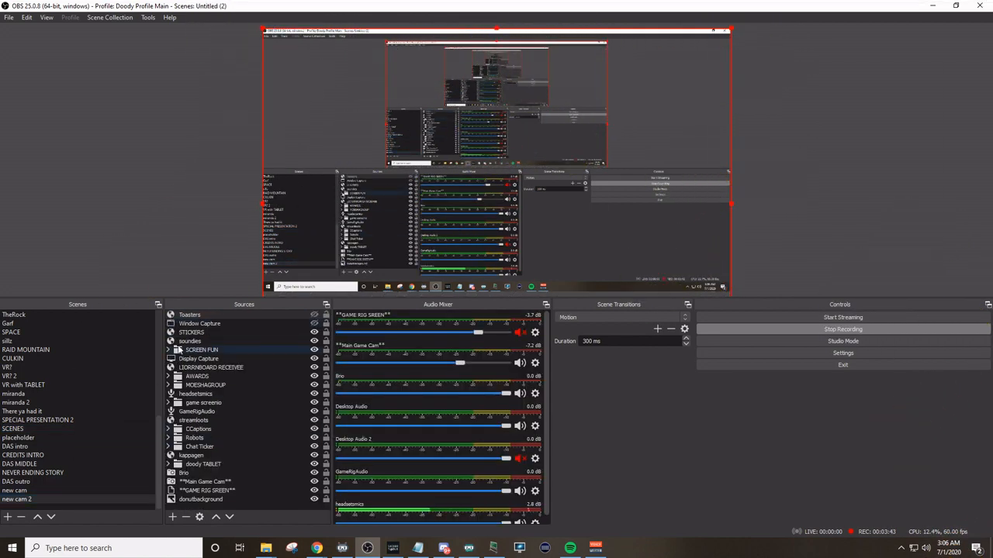
pyautogui.click(168, 350)
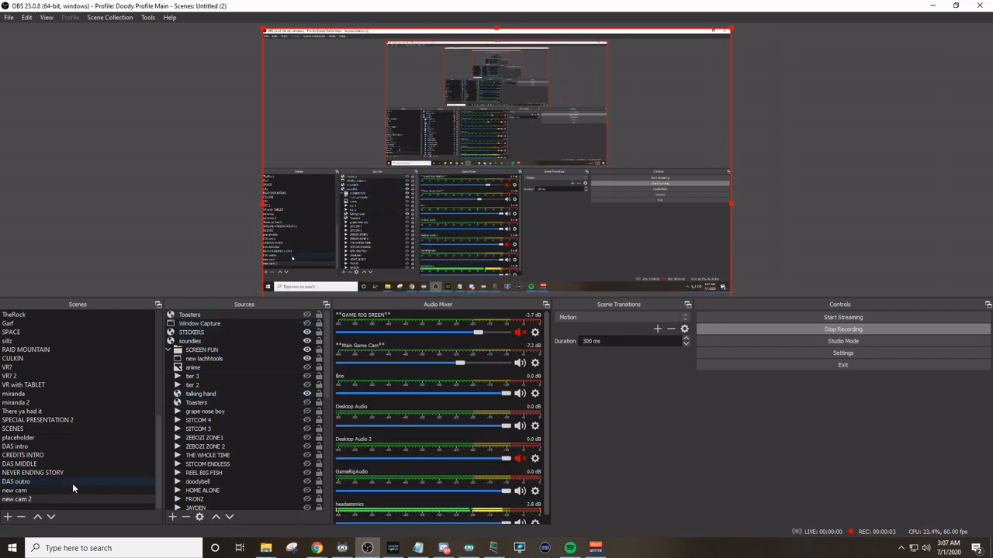
# Step: Add the existing Patriciagroup group source to new cam 2 and return to the SCENES scene
pyautogui.click(201, 349)
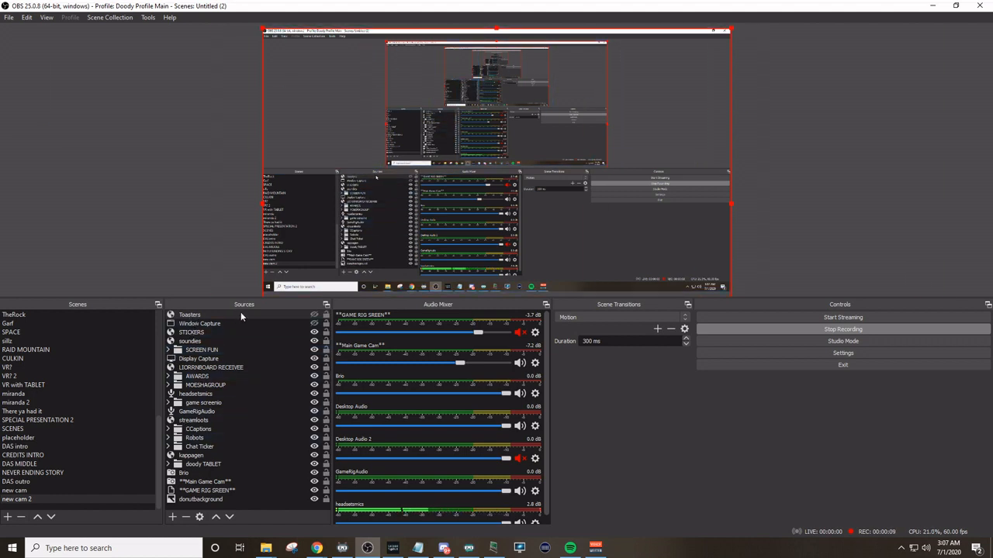
pyautogui.click(12, 429)
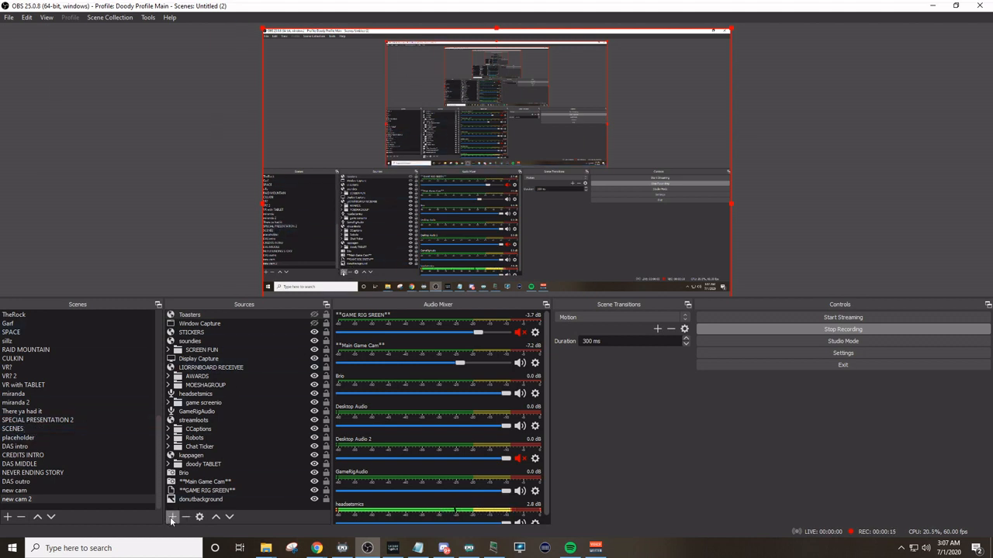
pyautogui.click(172, 516)
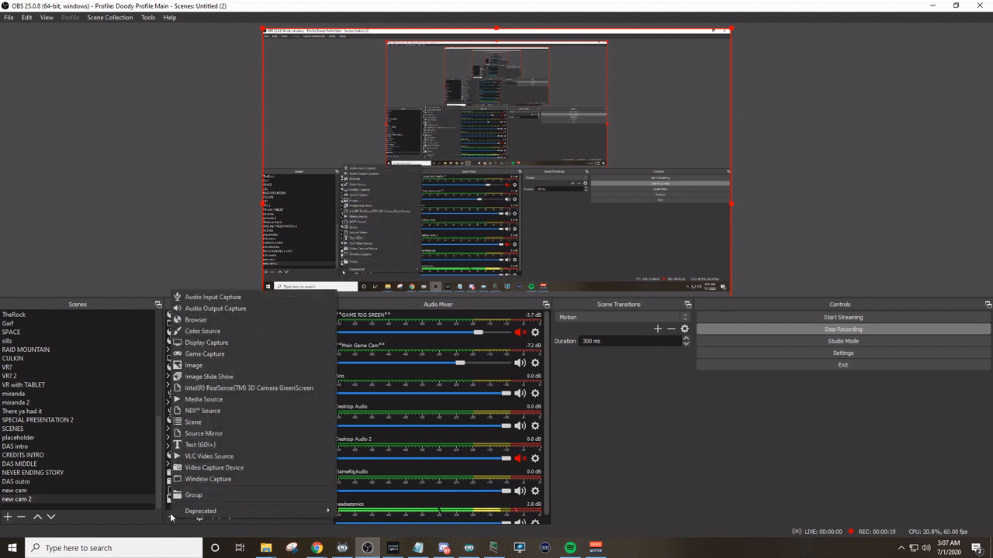
pyautogui.moveTo(203, 399)
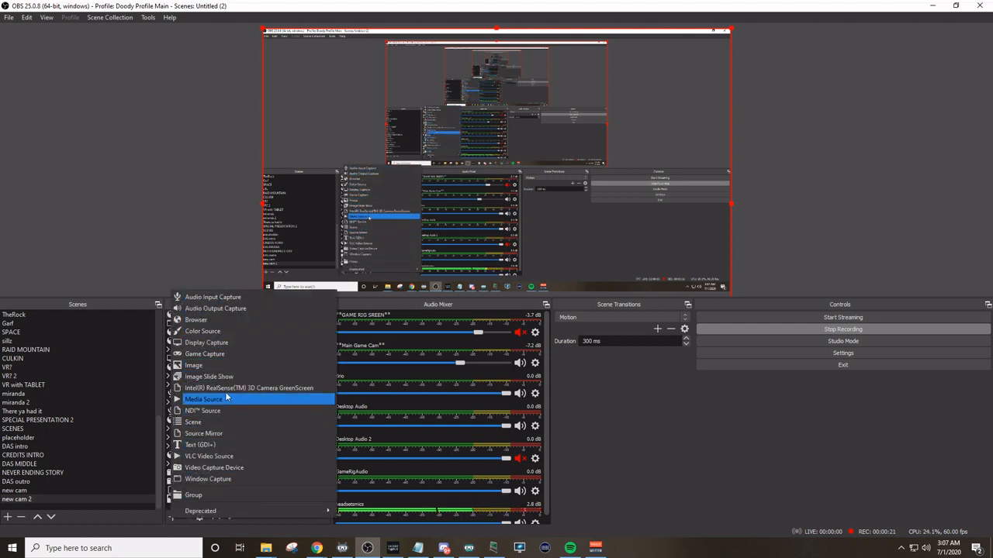
pyautogui.moveTo(208, 495)
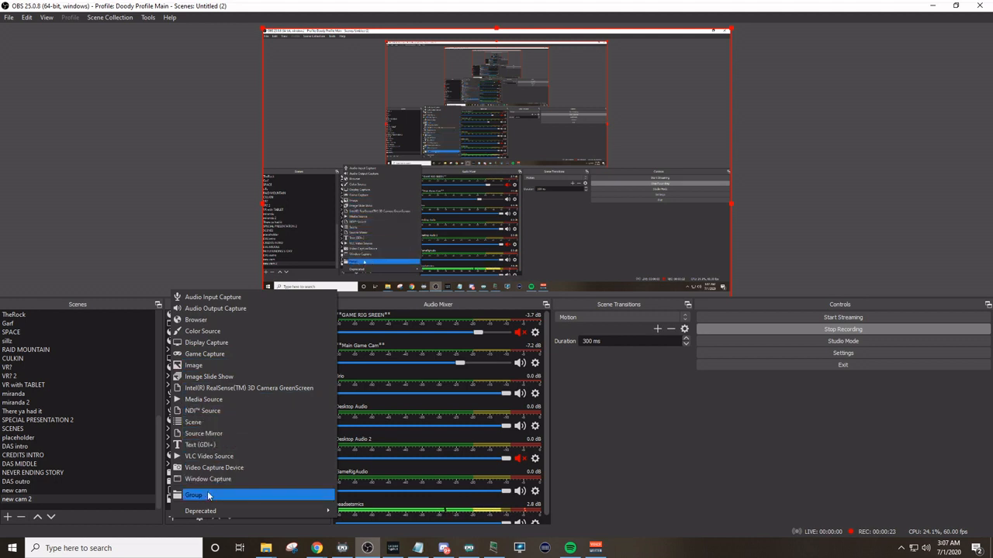
pyautogui.click(193, 495)
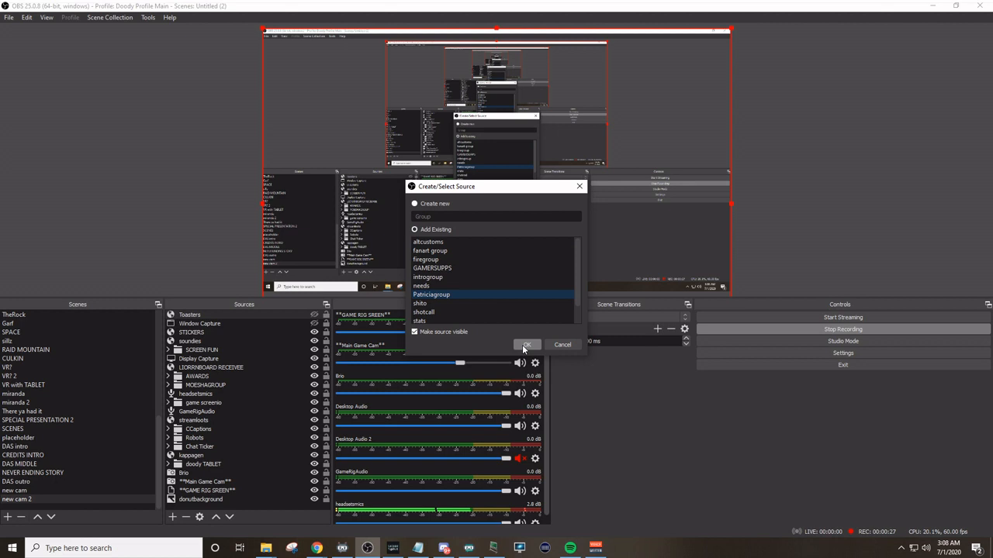
pyautogui.click(526, 345)
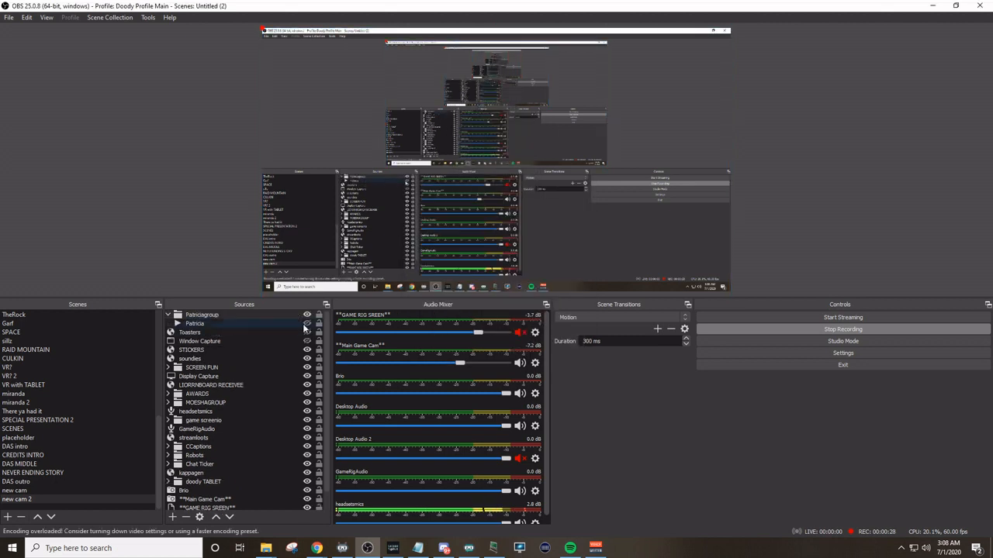
pyautogui.click(37, 419)
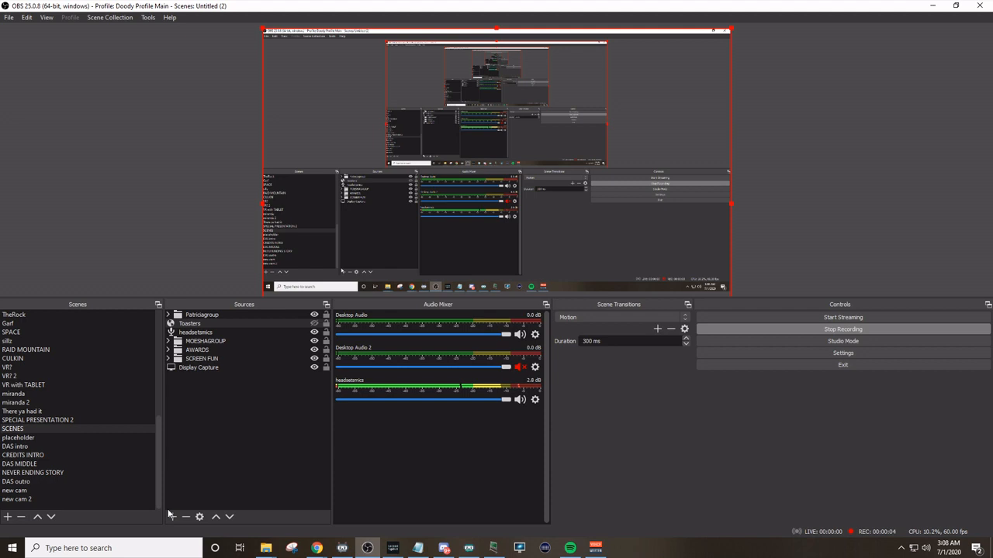
pyautogui.moveTo(170, 517)
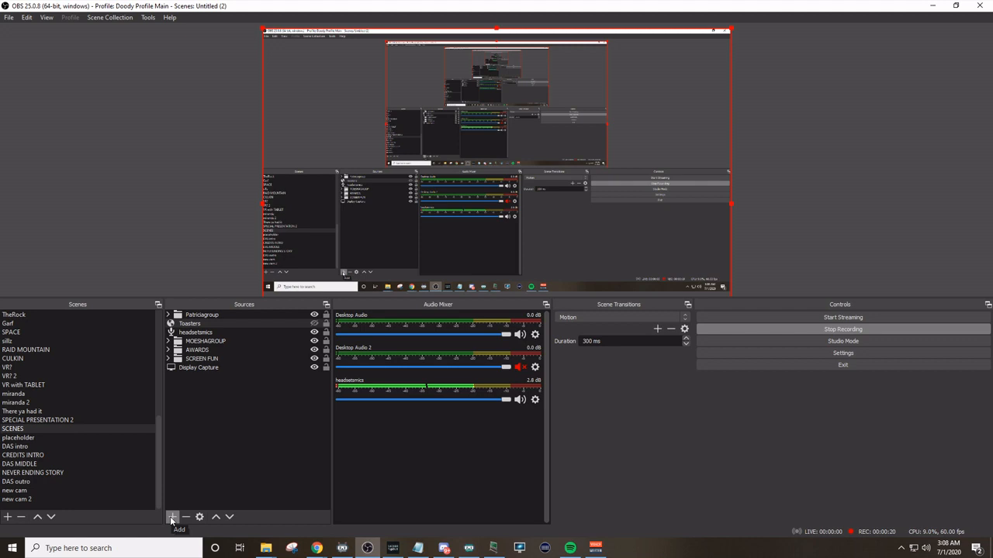
# Step: Add the existing Main Game Cam video capture device twice to the SCENES scene
pyautogui.click(172, 517)
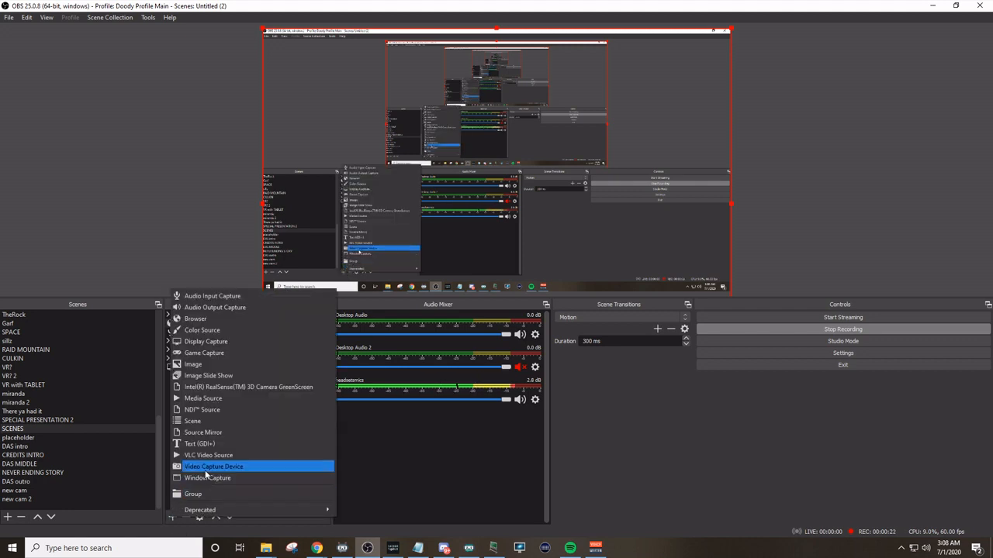
pyautogui.click(213, 466)
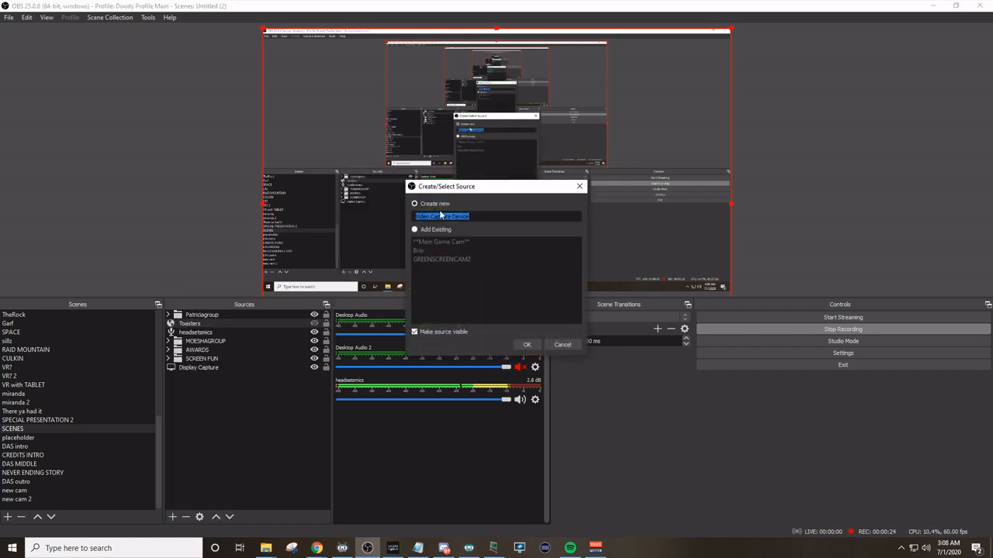
pyautogui.click(415, 229)
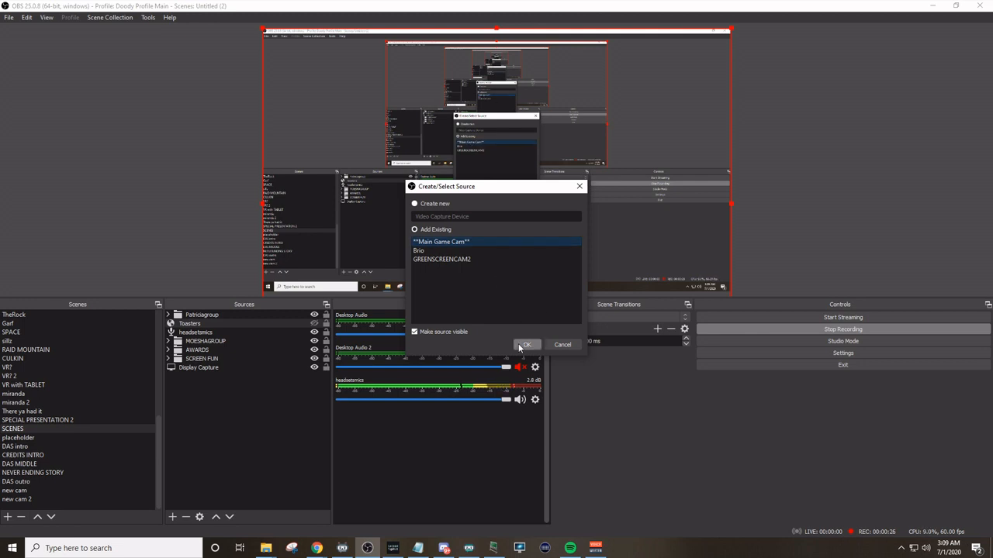
pyautogui.click(527, 344)
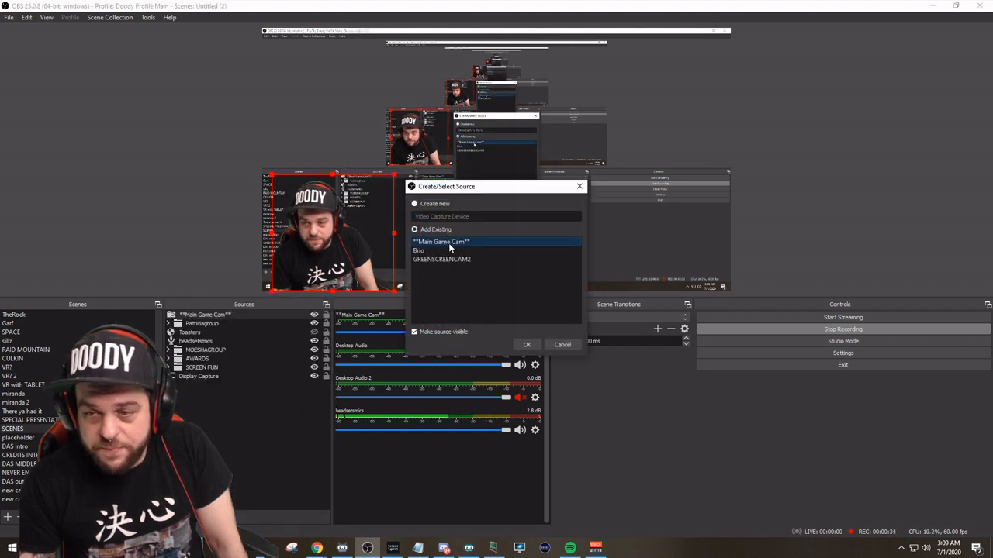
pyautogui.click(526, 344)
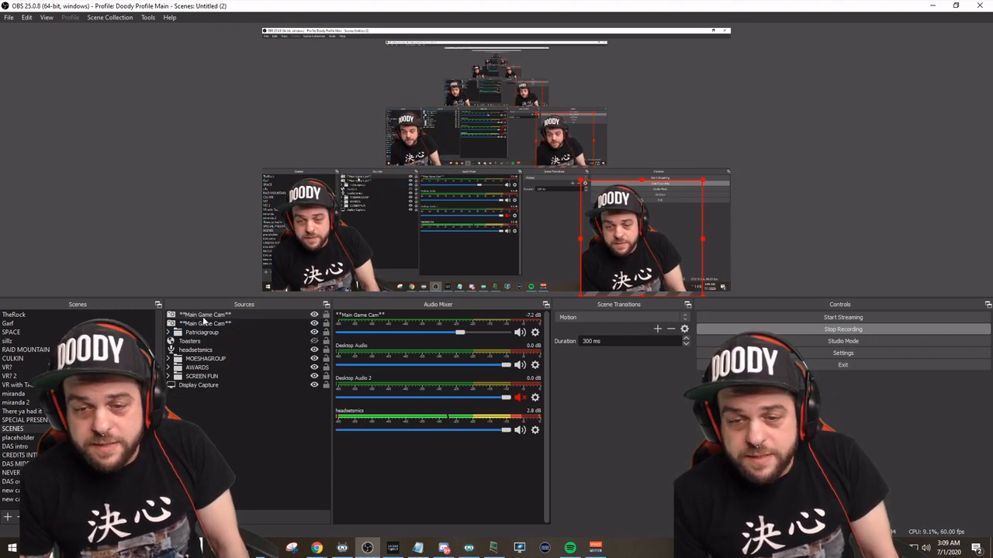
pyautogui.rightClick(206, 315)
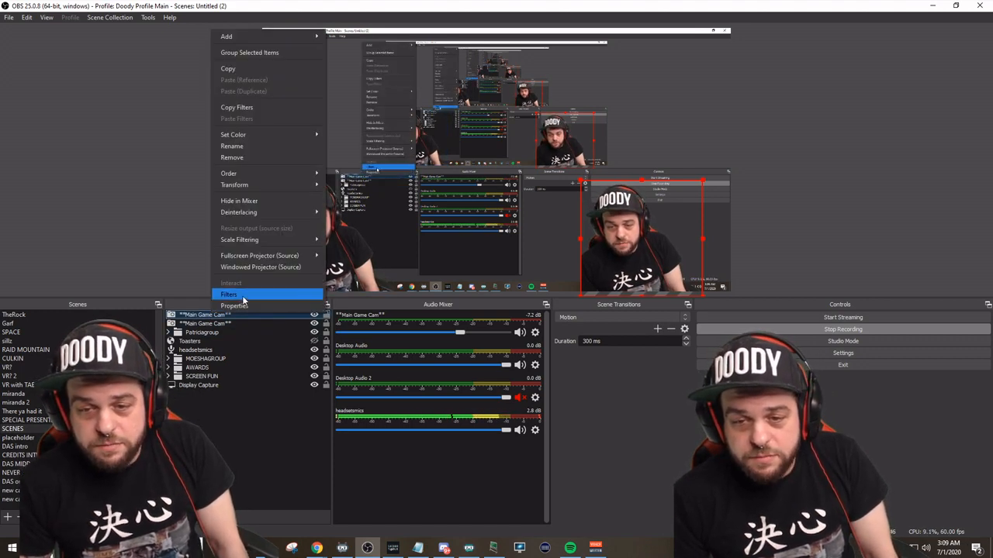
pyautogui.click(228, 294)
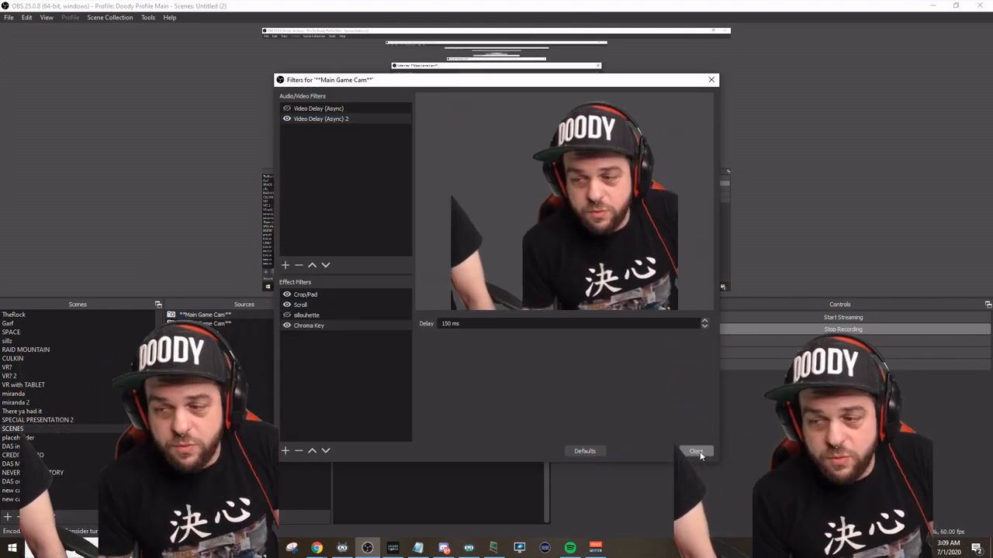
pyautogui.click(695, 450)
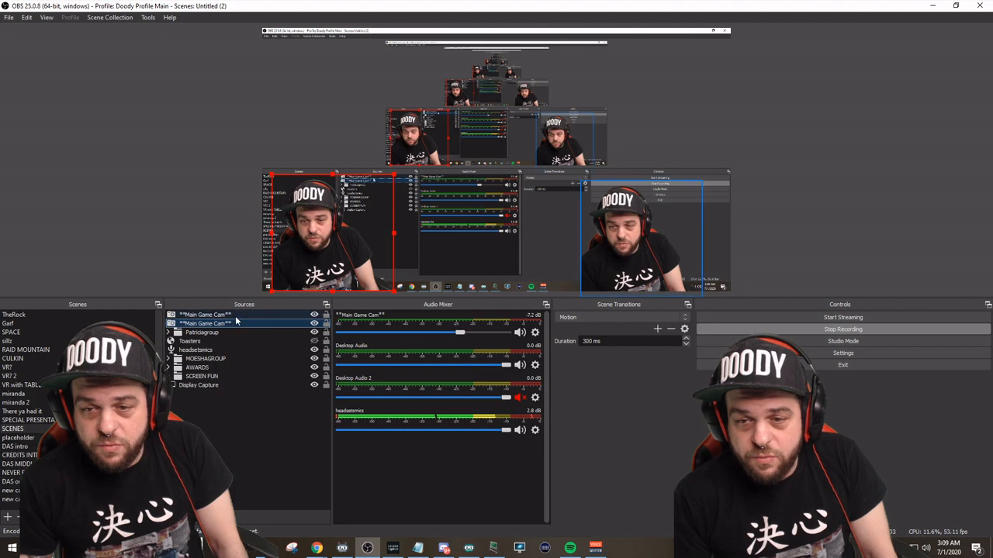
# Step: Group one webcam copy as camgroupforyoutube and give it a Scroll filter with horizontal speed
pyautogui.rightClick(206, 322)
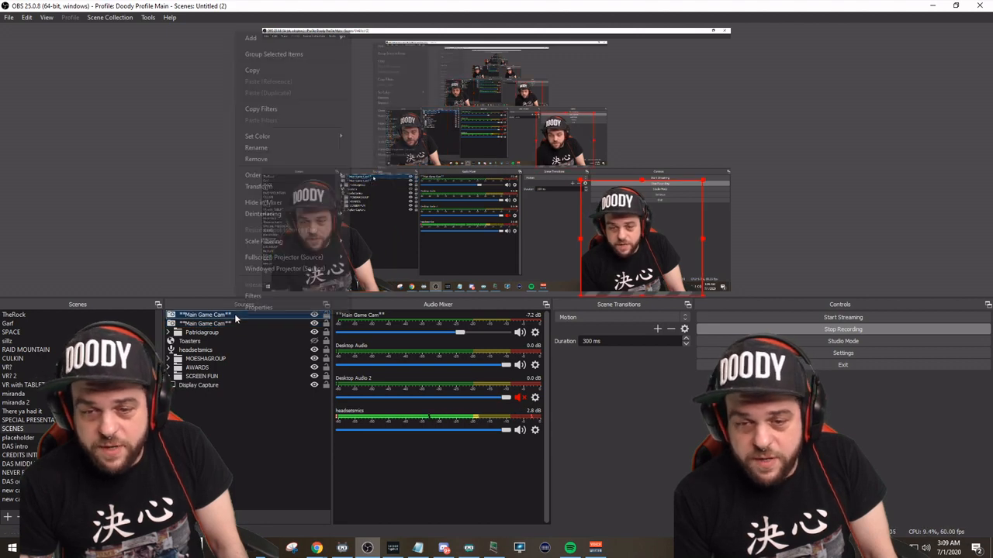
pyautogui.moveTo(264, 202)
pyautogui.write('camgroupforyoutube')
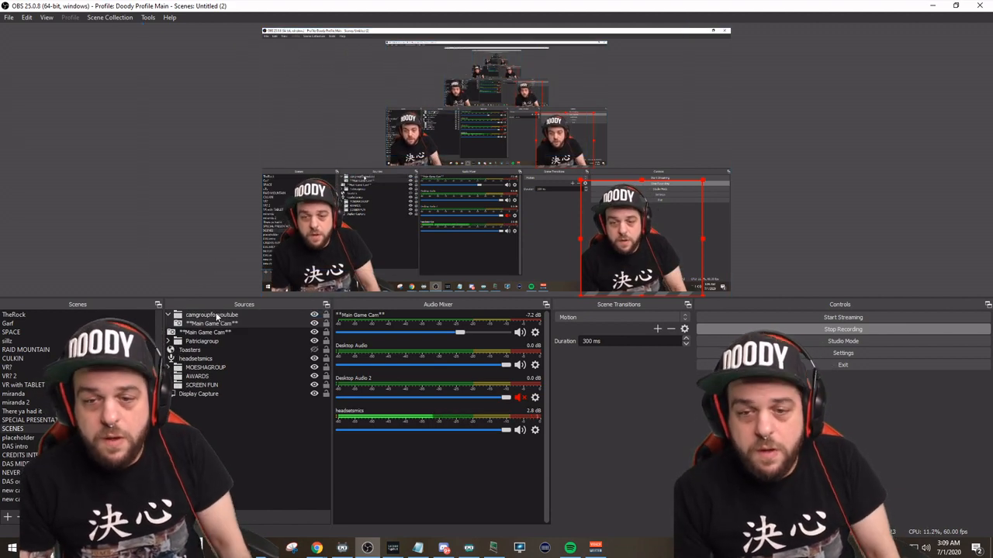
pyautogui.click(212, 315)
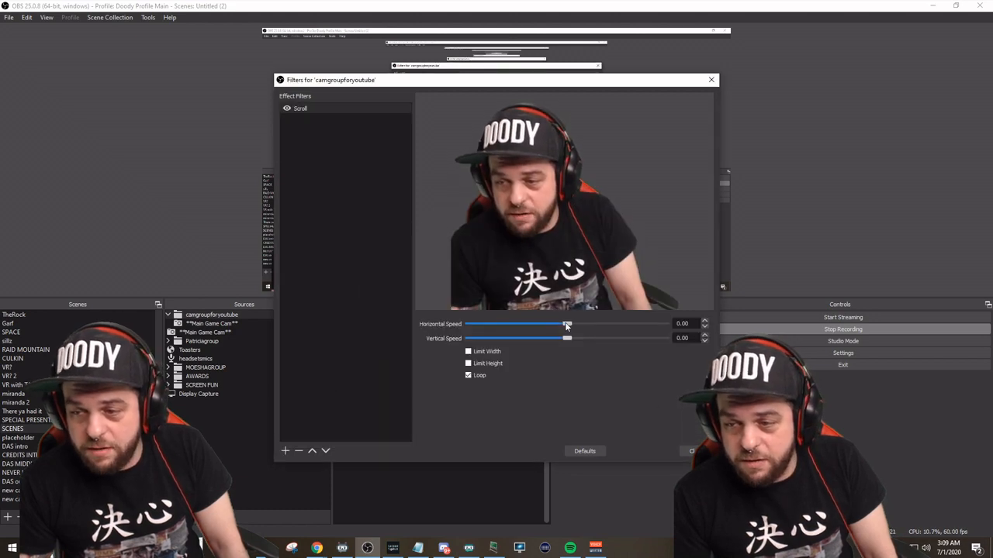
pyautogui.click(710, 79)
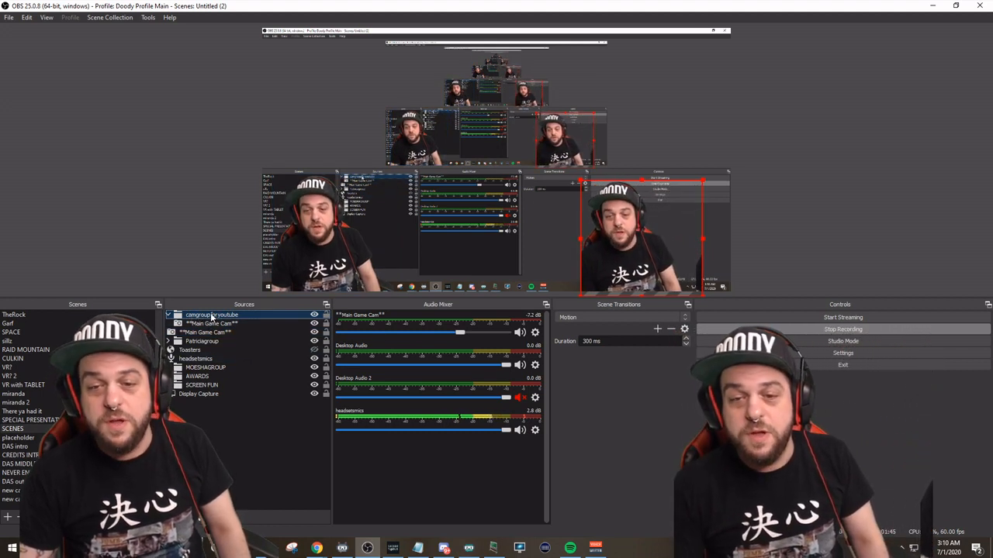
pyautogui.click(842, 329)
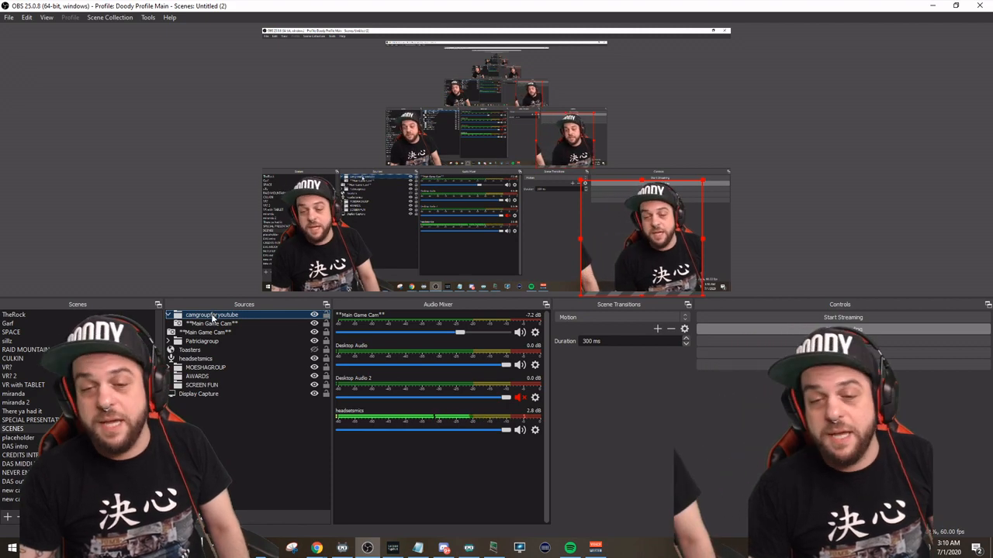
pyautogui.click(842, 329)
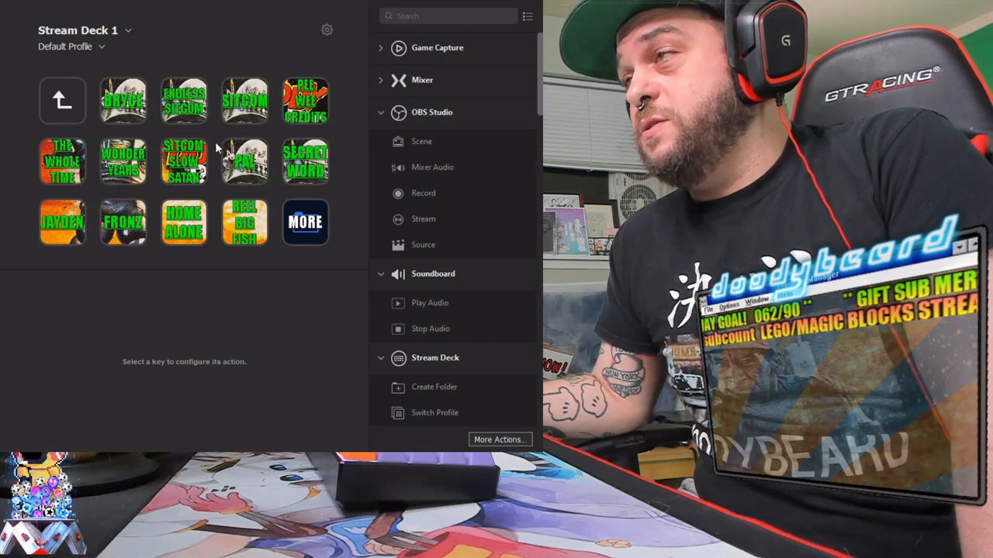
# Step: Show the SITCOM key's first OBS Source step activating SCREEN FUN SITCOM TRANSITION
pyautogui.click(245, 101)
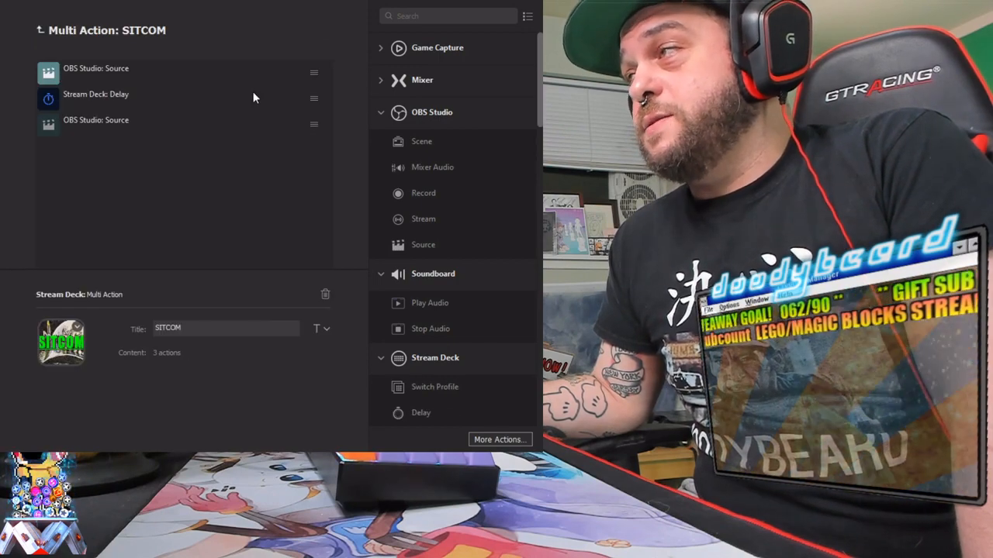
pyautogui.moveTo(105, 97)
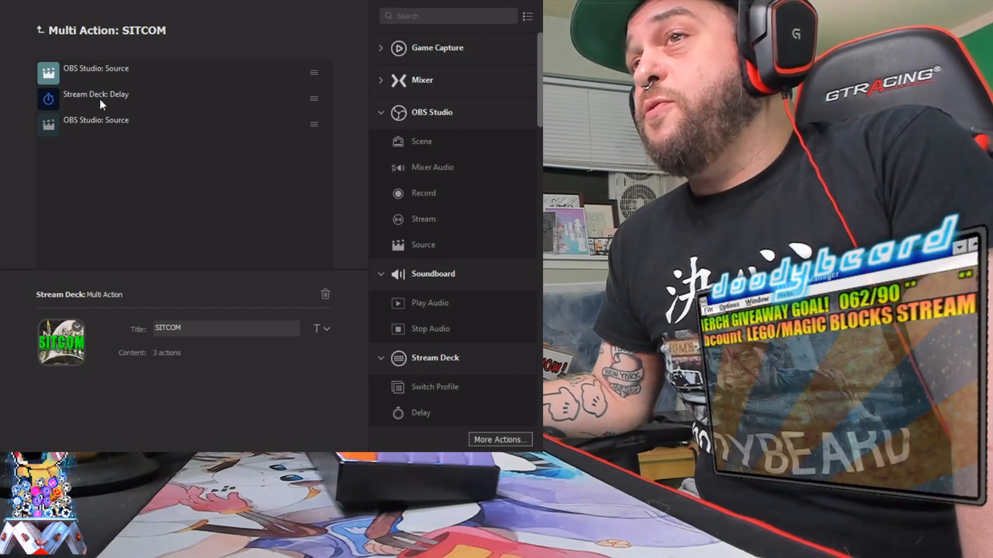
pyautogui.moveTo(152, 73)
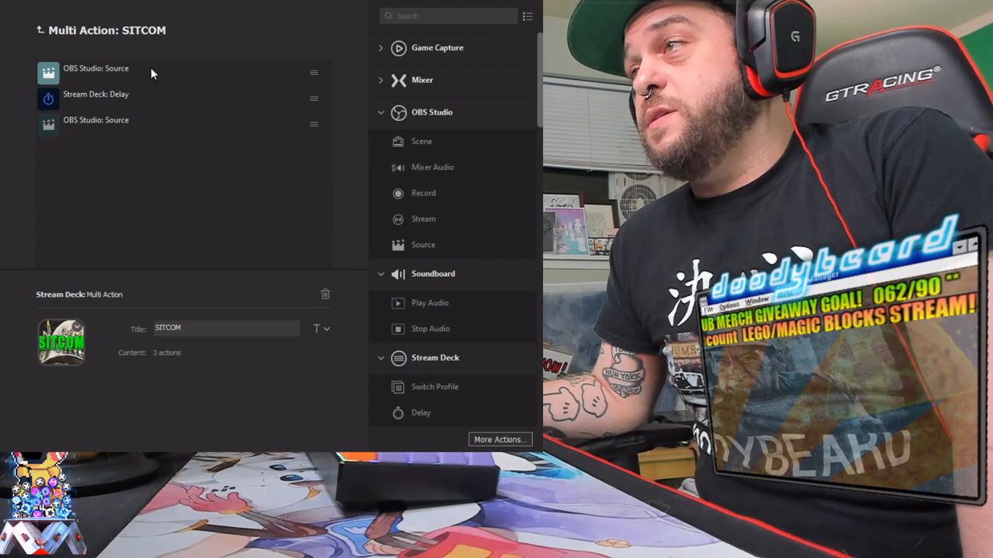
pyautogui.click(96, 68)
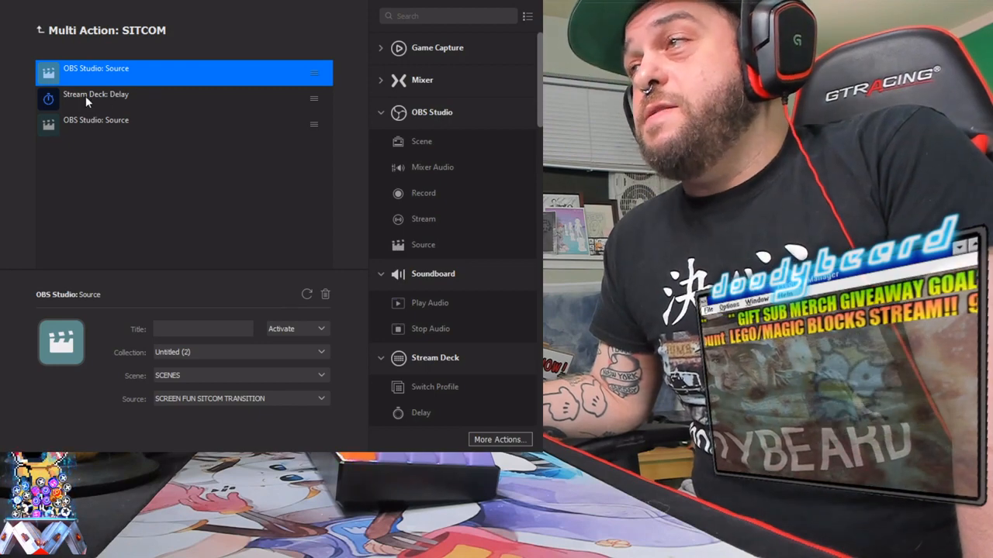
pyautogui.moveTo(74, 179)
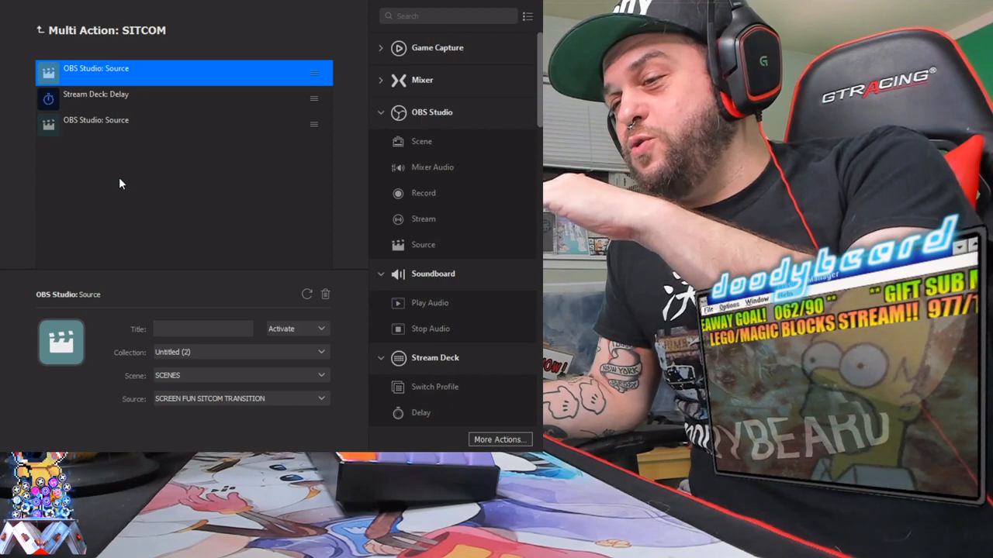
pyautogui.moveTo(228, 132)
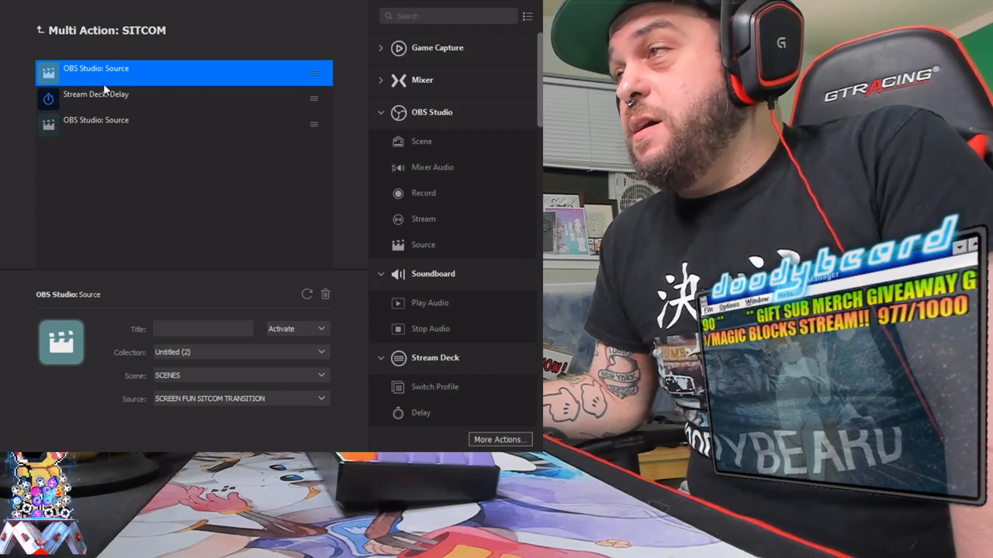
# Step: Show the SITCOM multi-action's last OBS Source step deactivating SCREEN FUN SITCOM TRANSITION
pyautogui.click(96, 94)
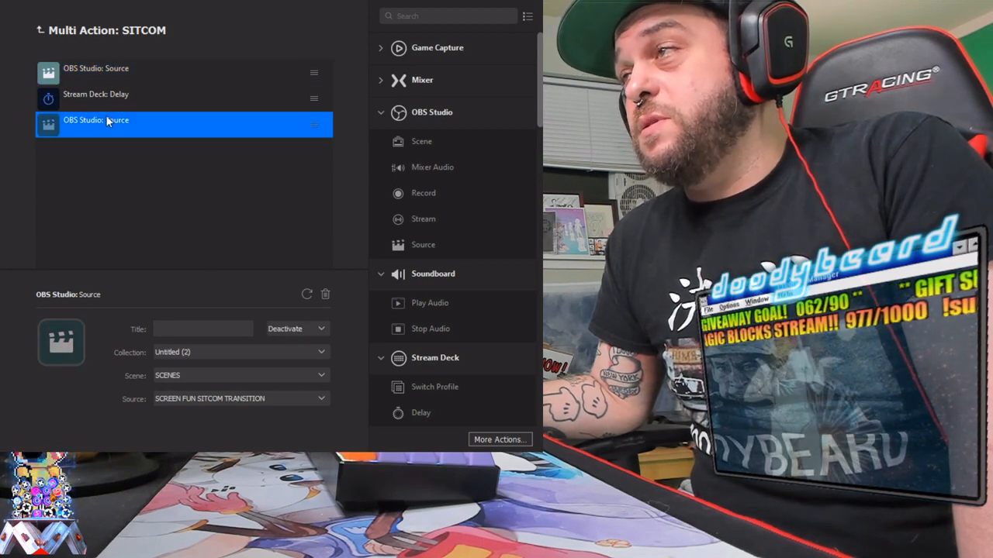
pyautogui.moveTo(124, 109)
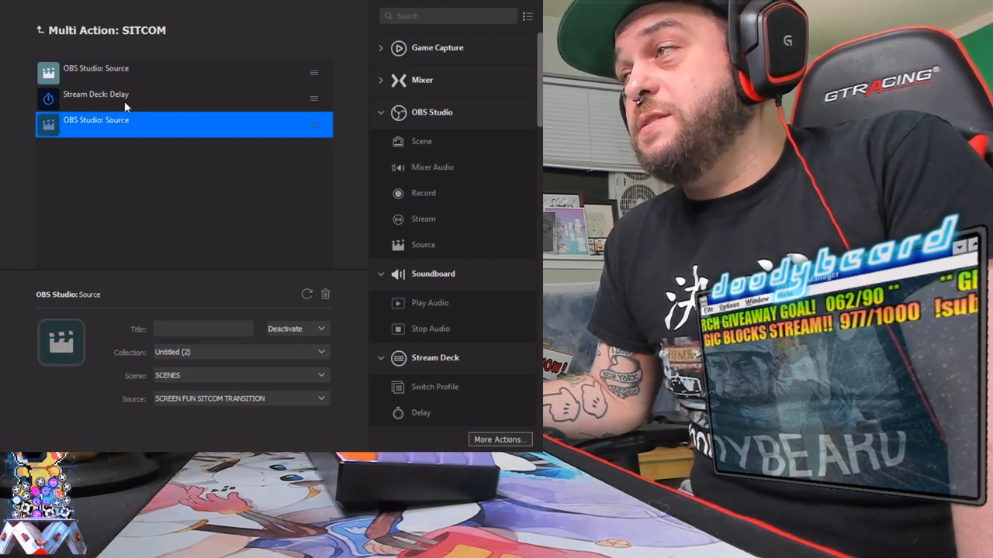